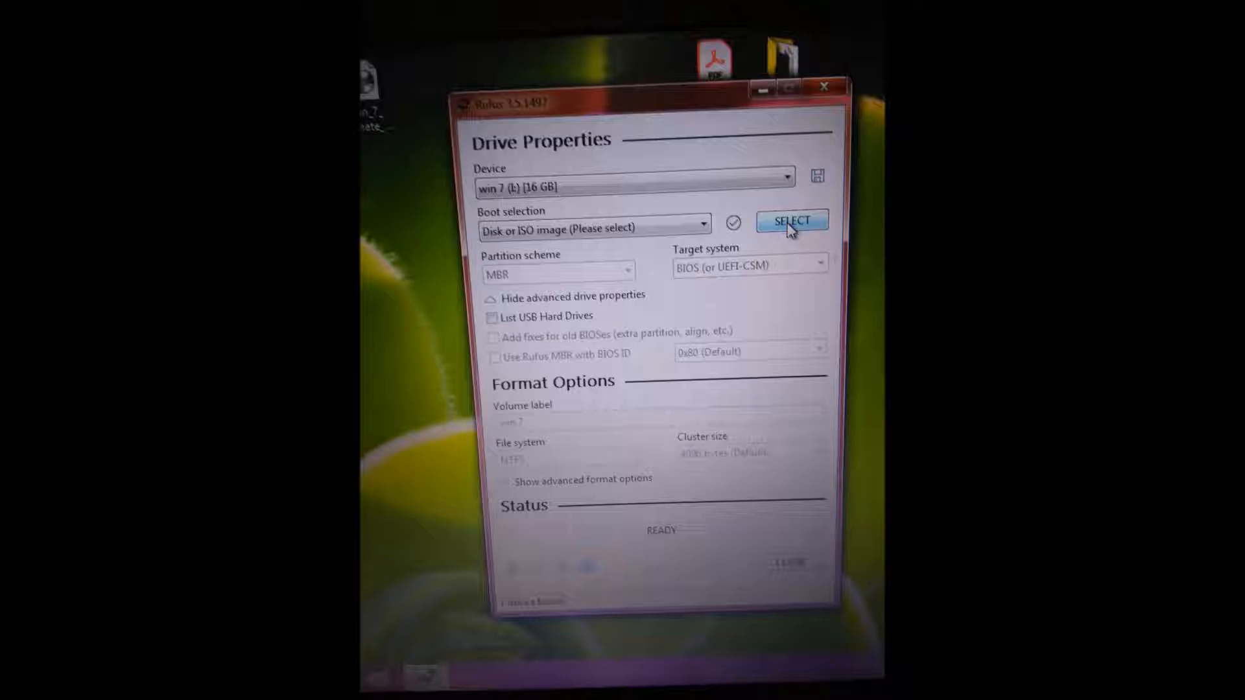
- Choose the Win_7_Ultimate ISO from the Desktop as the boot image
{"action": "left_click", "coordinate": [791, 220]}
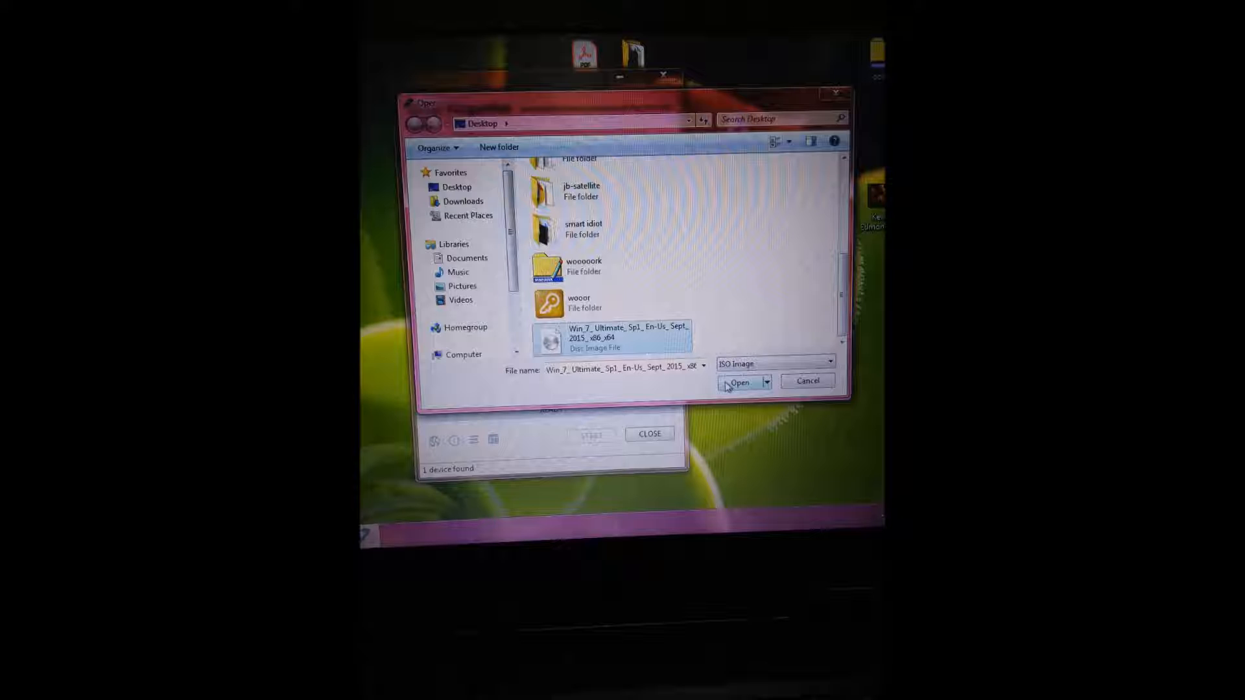
{"action": "left_click", "coordinate": [739, 382]}
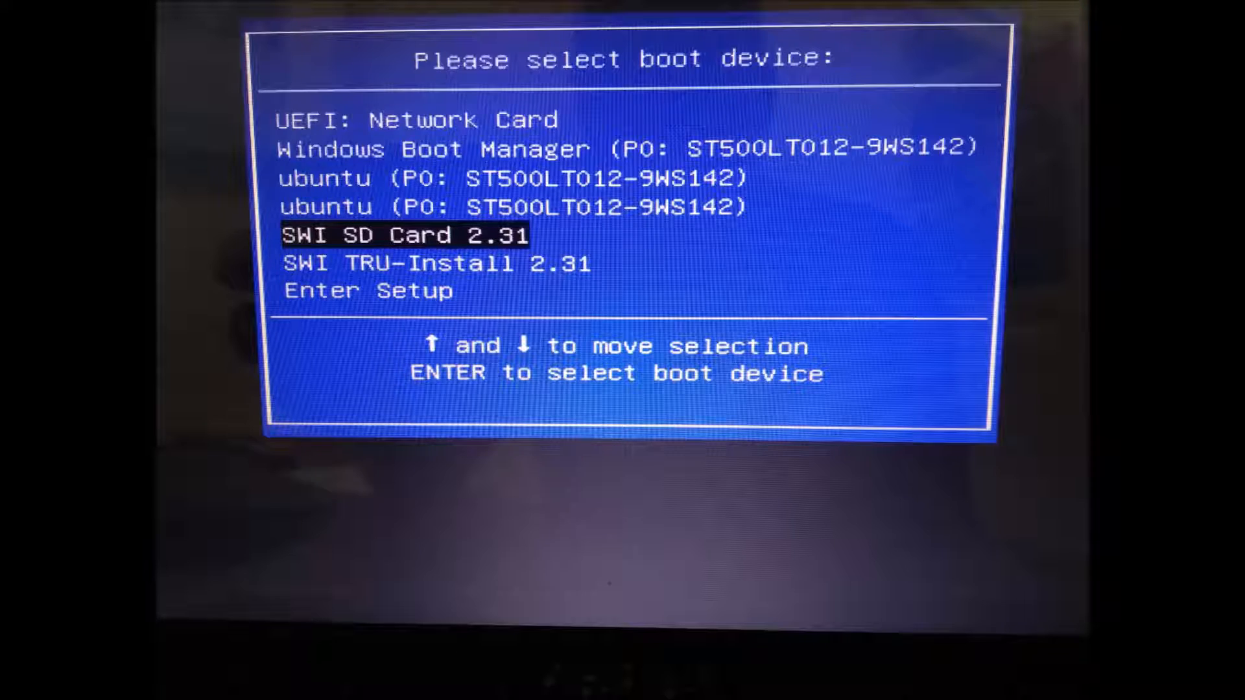
- Enter BIOS Setup from the boot device menu instead of booting a device
{"action": "key", "text": "enter"}
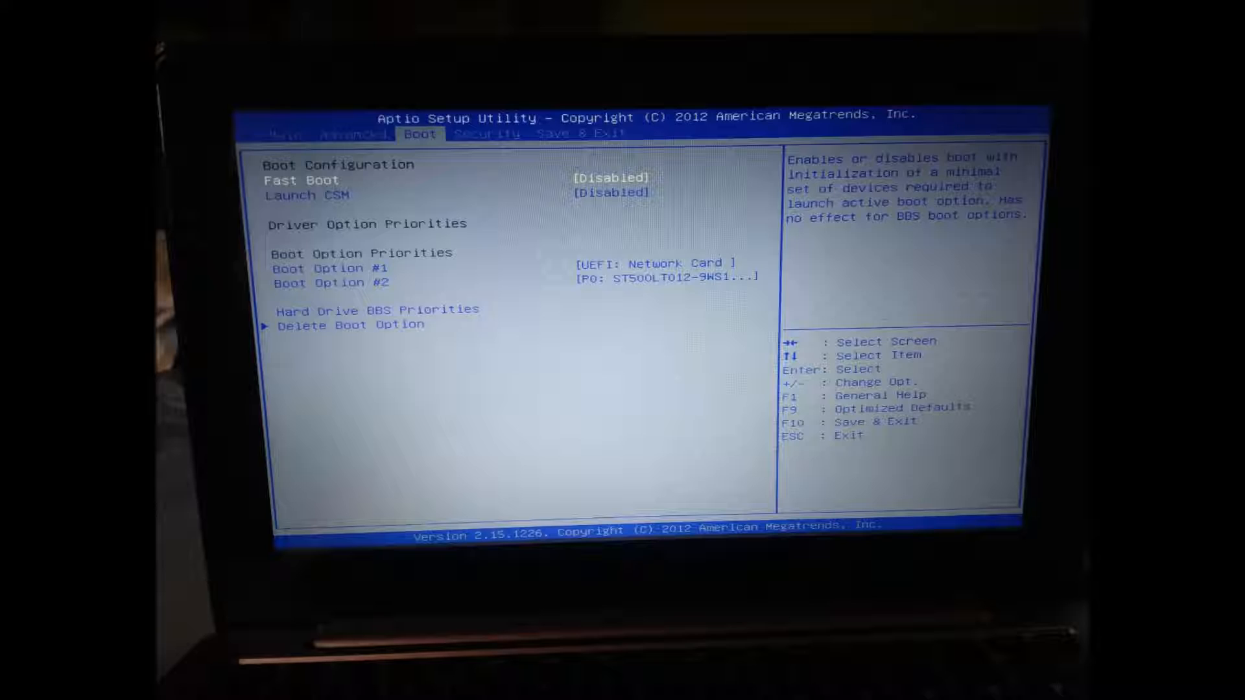